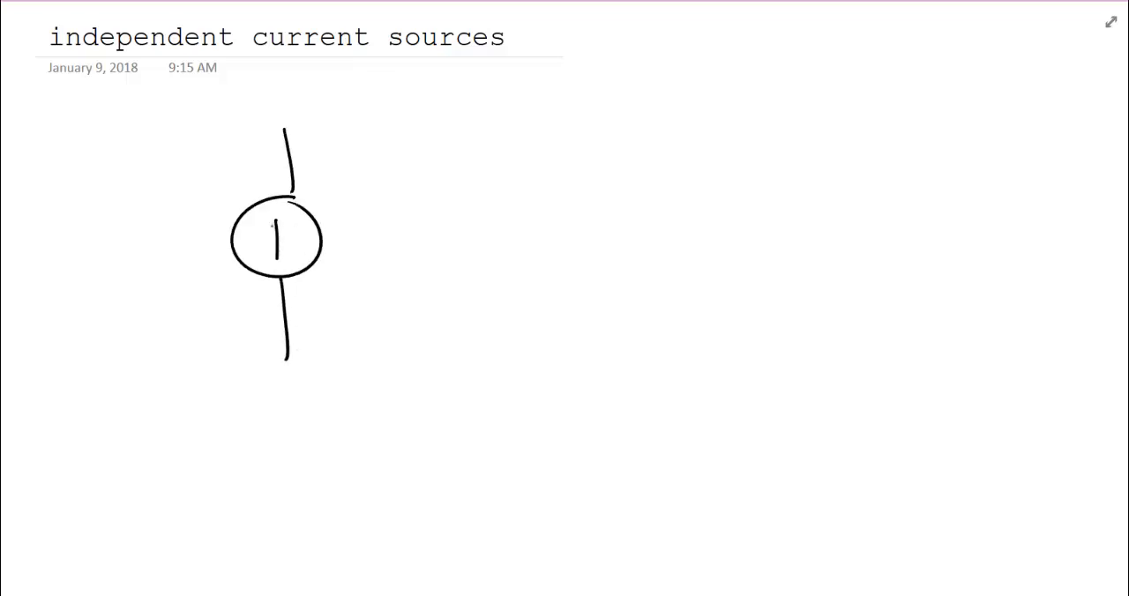
# Draw an upward arrow in the source circle, label it 3A, and mark terminals a and b.
pyautogui.moveTo(278, 256); pyautogui.dragTo(278, 216)
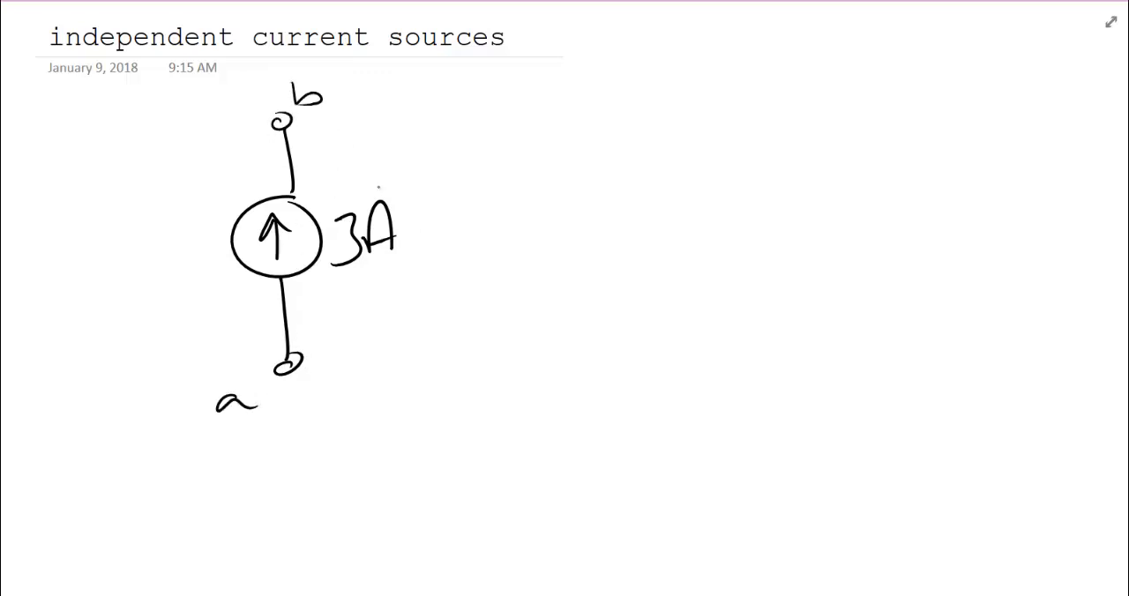
pyautogui.moveTo(207, 366); pyautogui.dragTo(225, 154)
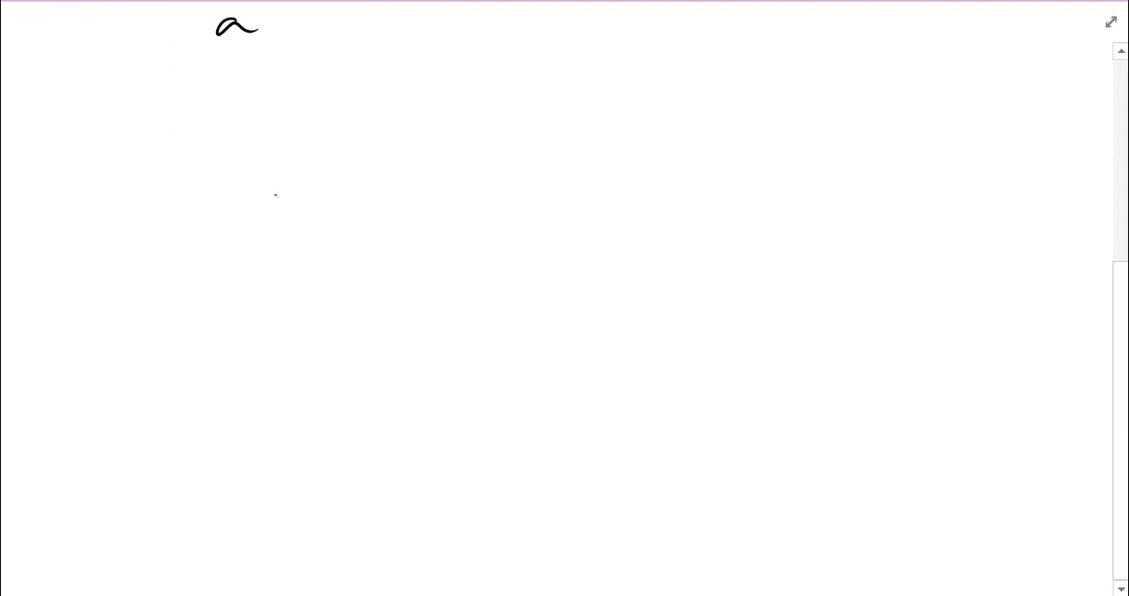
# Draw a current source, top wire and two resistors closing the loop, labelled 1A and 1Ω.
pyautogui.moveTo(278, 186); pyautogui.dragTo(273, 331)
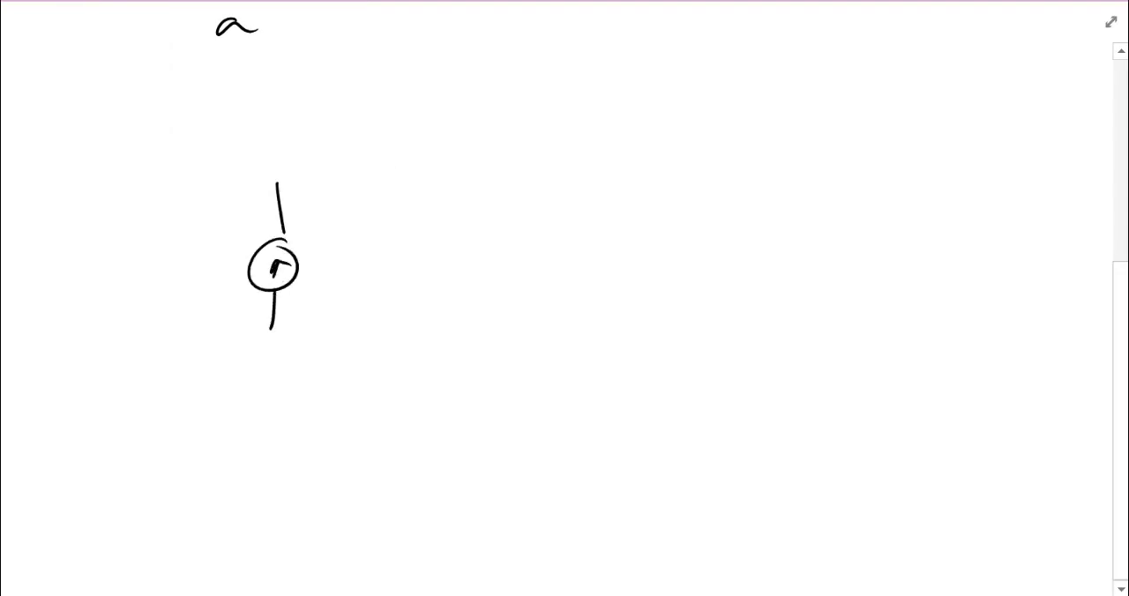
pyautogui.moveTo(278, 169); pyautogui.dragTo(344, 165)
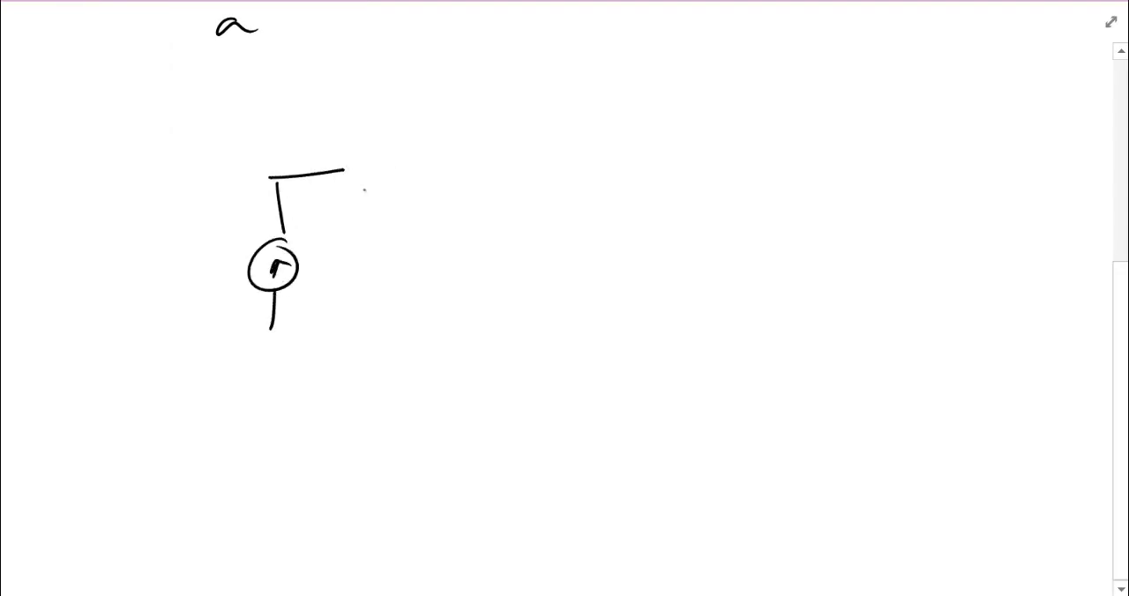
pyautogui.moveTo(335, 168); pyautogui.dragTo(432, 170)
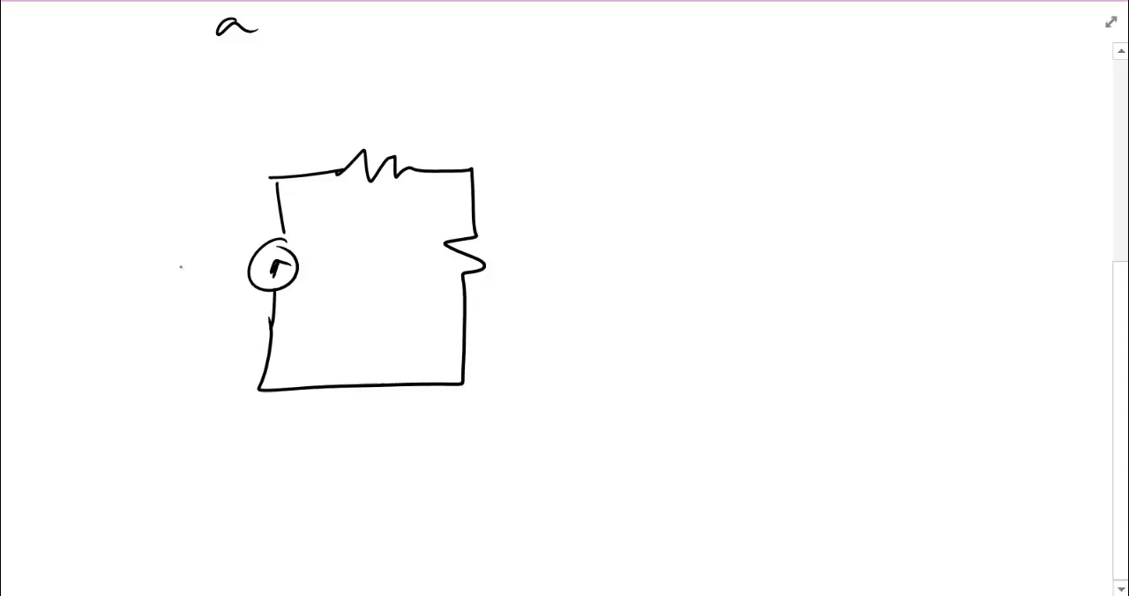
pyautogui.write('1A')
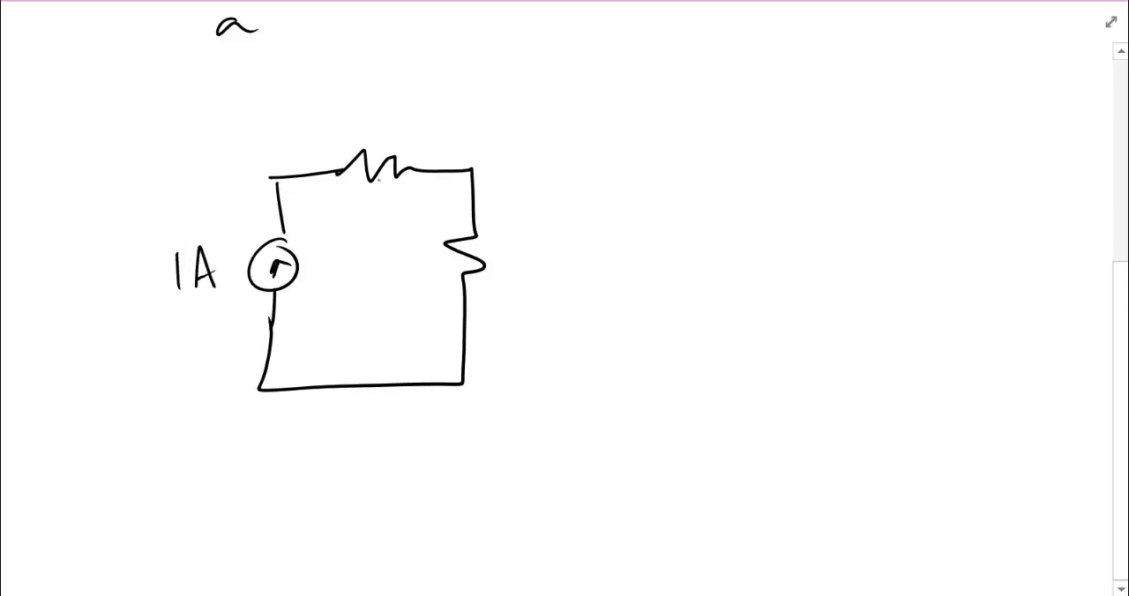
pyautogui.write('1Ω')
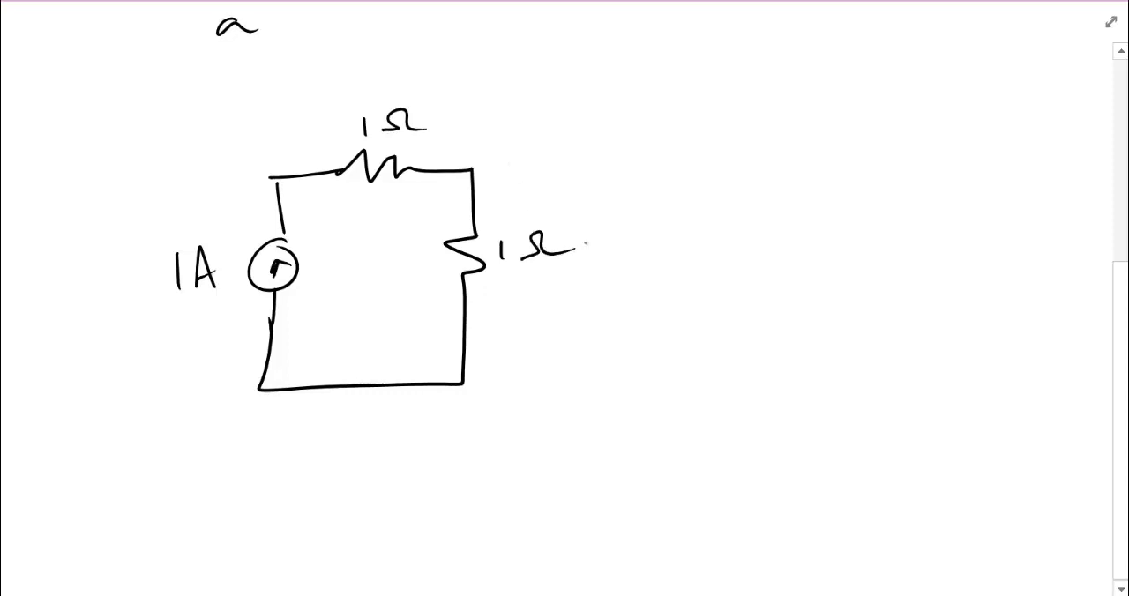
# Write 'What Vab?' and label terminals a and b with a Vab arrow across the source.
pyautogui.moveTo(605, 80); pyautogui.dragTo(639, 106)
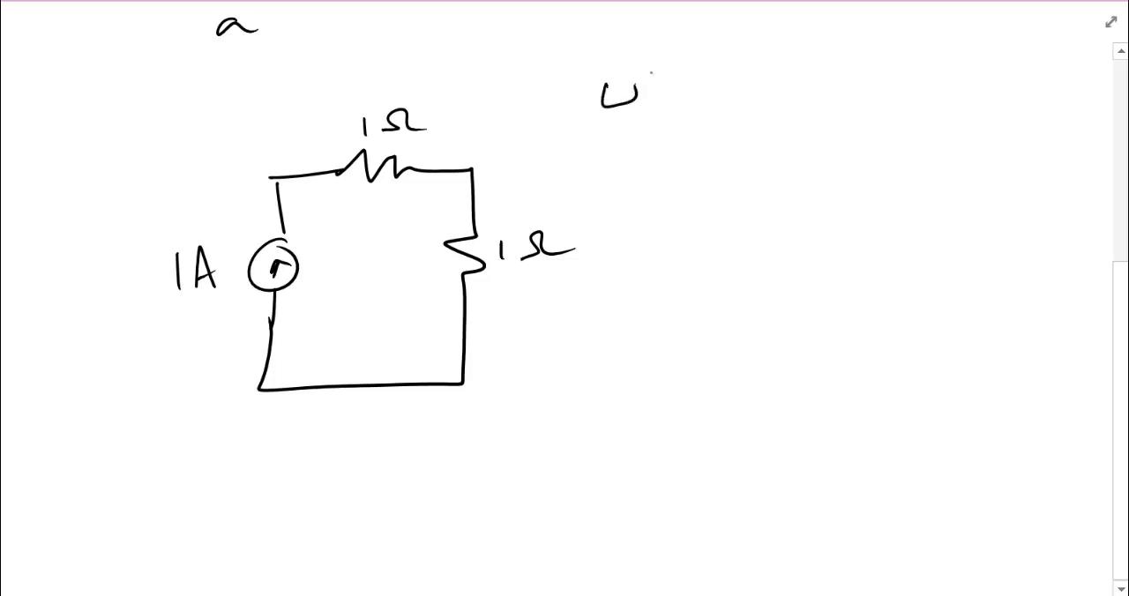
pyautogui.write('What Va1')
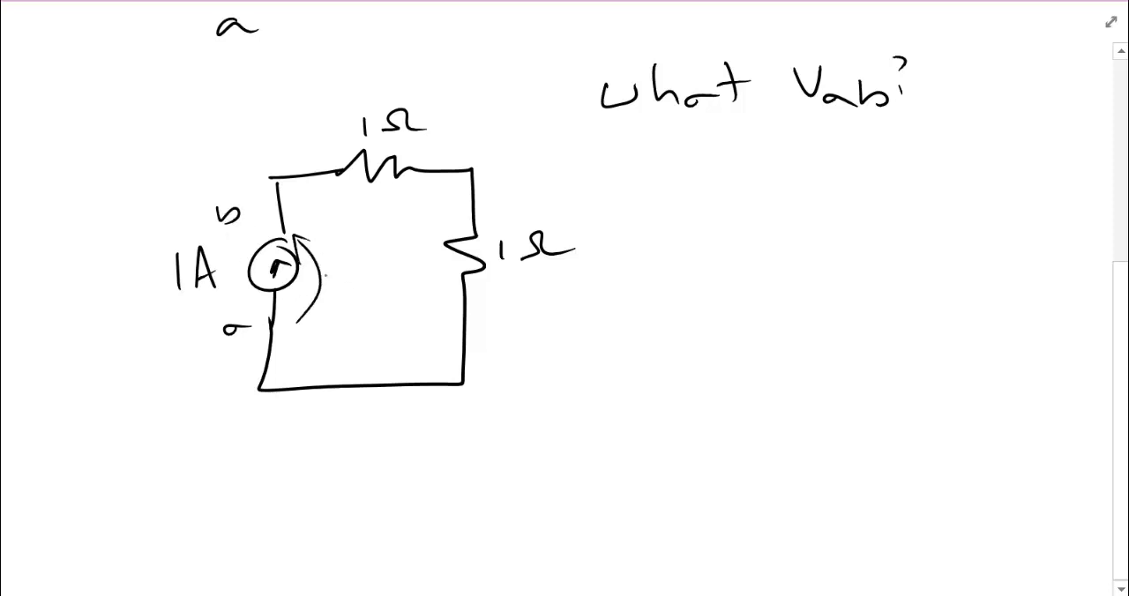
pyautogui.write('Vab')
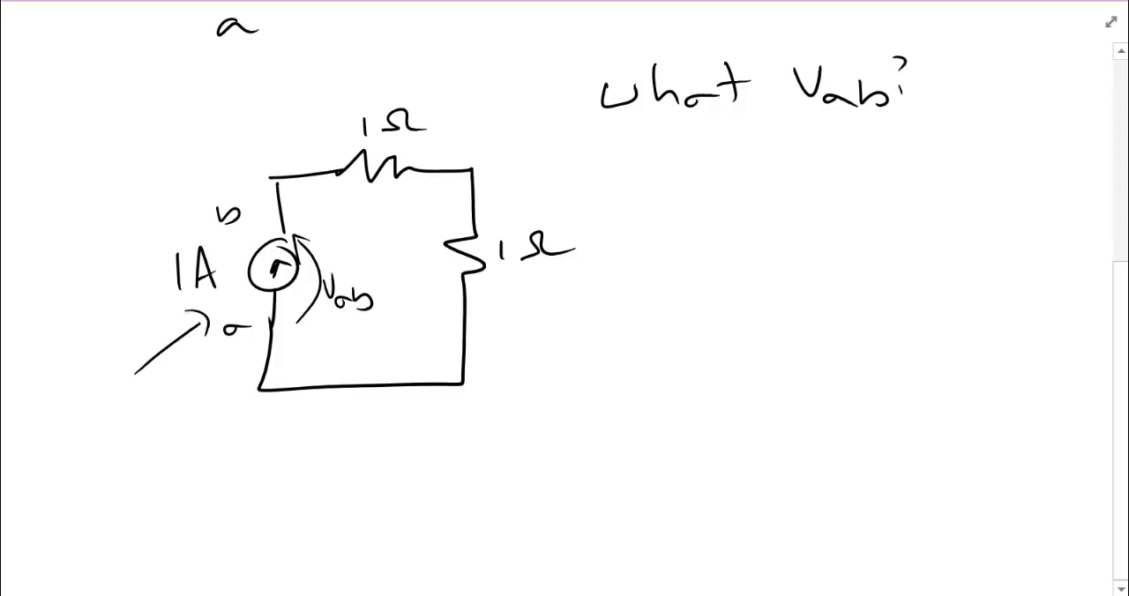
# Draw the top-wire current arrow labelled i1 = 1A and circle the node at b.
pyautogui.moveTo(282, 172); pyautogui.dragTo(318, 176)
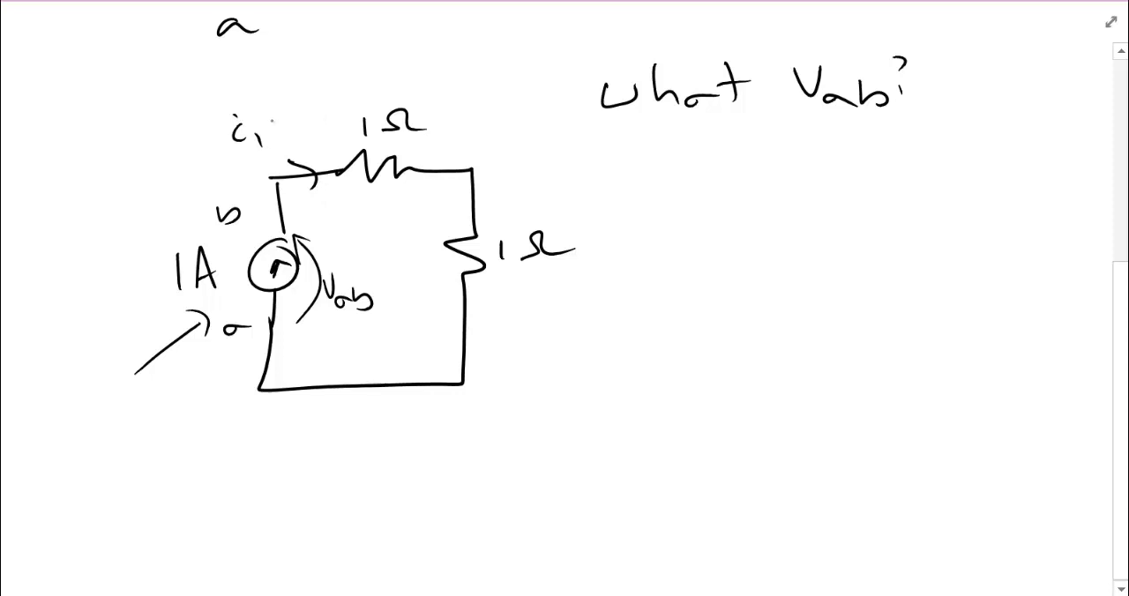
pyautogui.write('=1A')
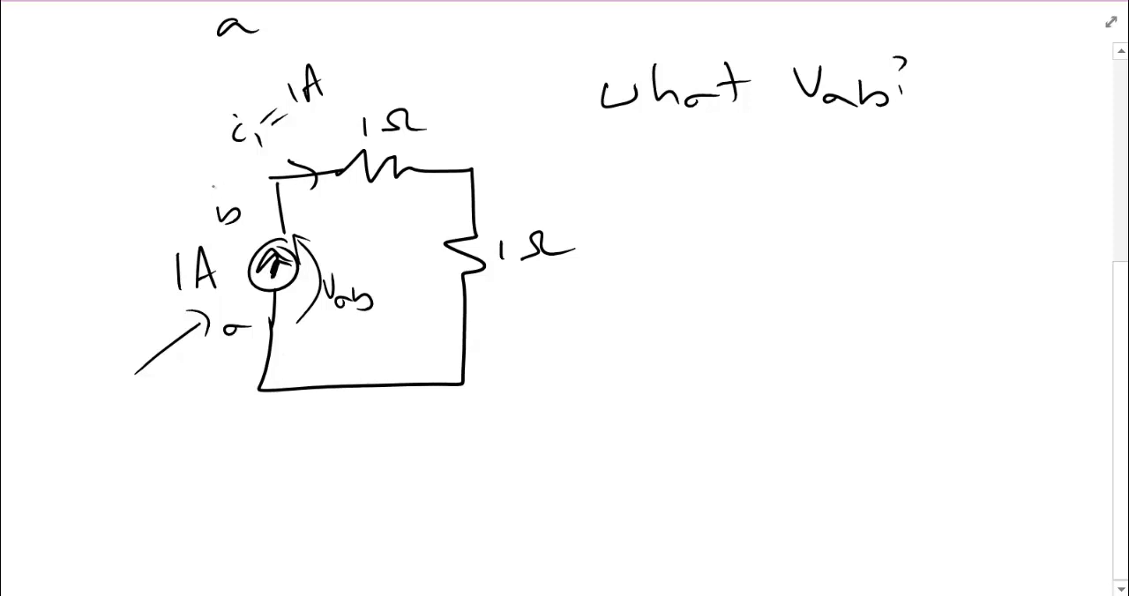
pyautogui.moveTo(168, 177); pyautogui.dragTo(283, 172)
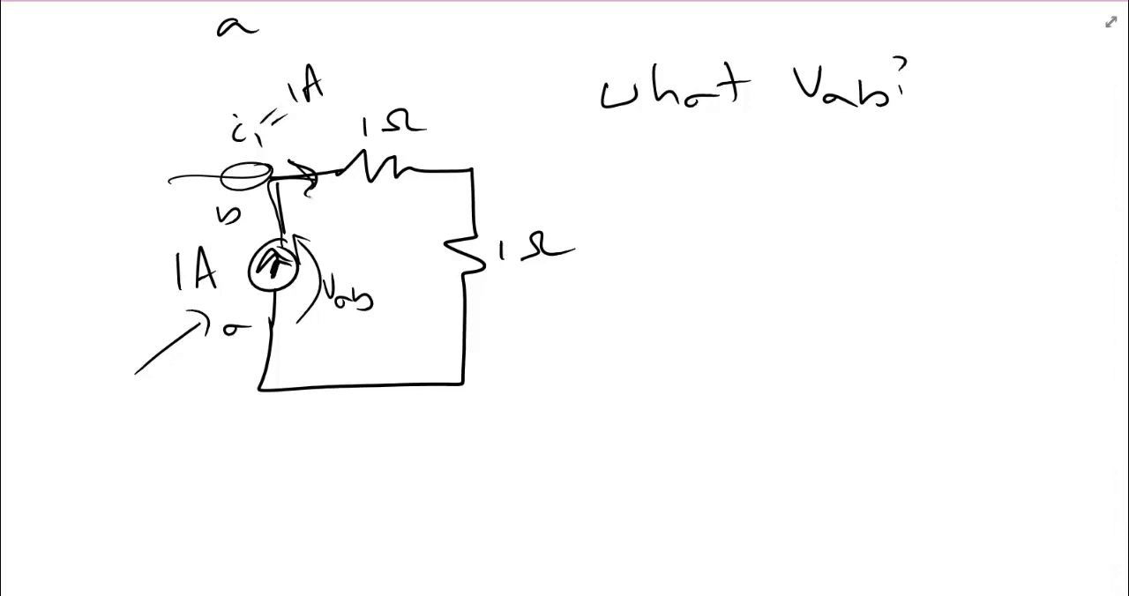
# Write V_R1 = 1A·1Ω = 1V and mark the top resistor's voltage drop polarity.
pyautogui.moveTo(308, 207); pyautogui.dragTo(423, 181)
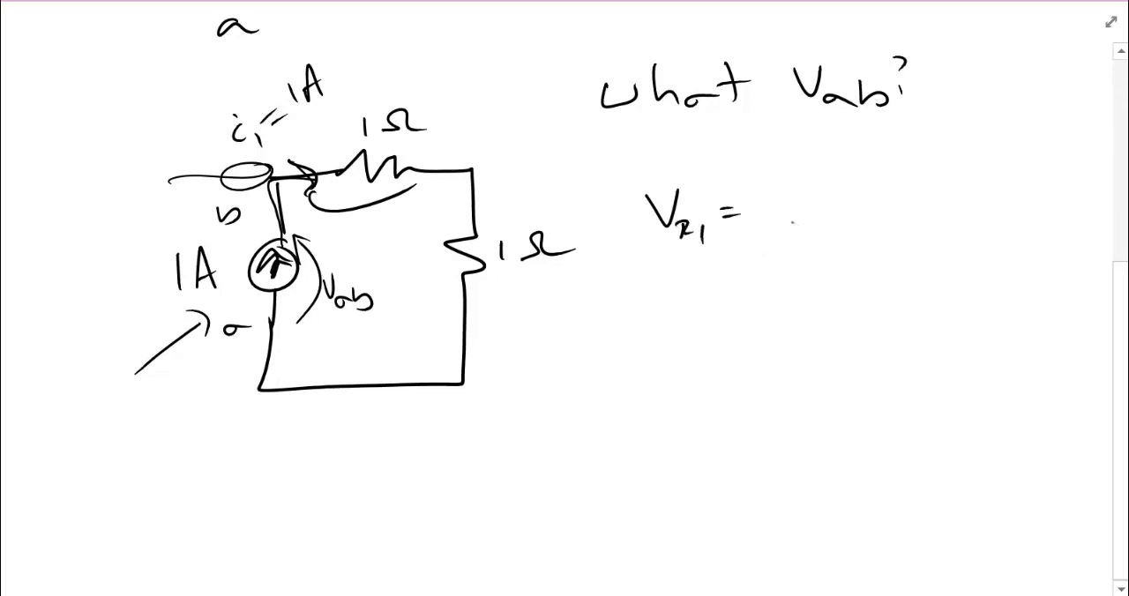
pyautogui.write('1Ω')
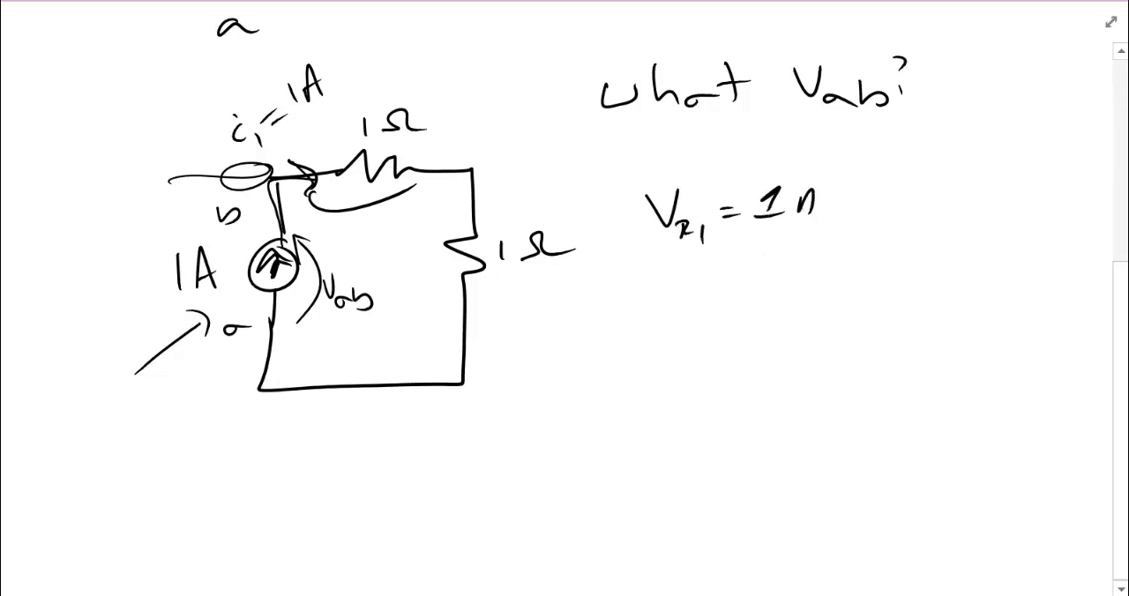
pyautogui.write('A·1Ω =')
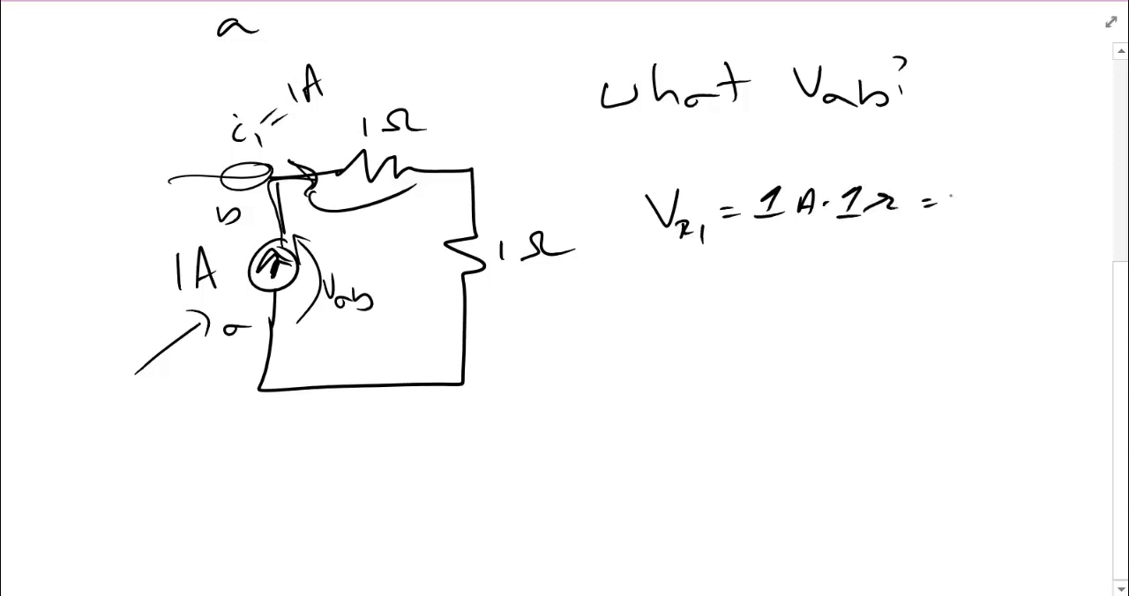
pyautogui.write('1V')
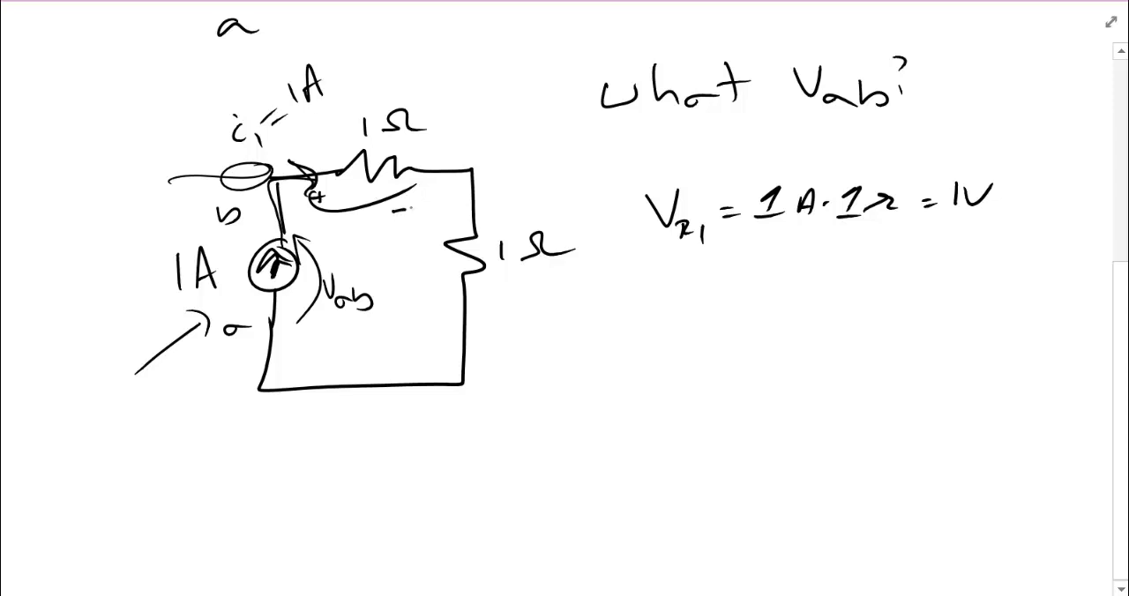
pyautogui.moveTo(309, 225); pyautogui.dragTo(379, 231)
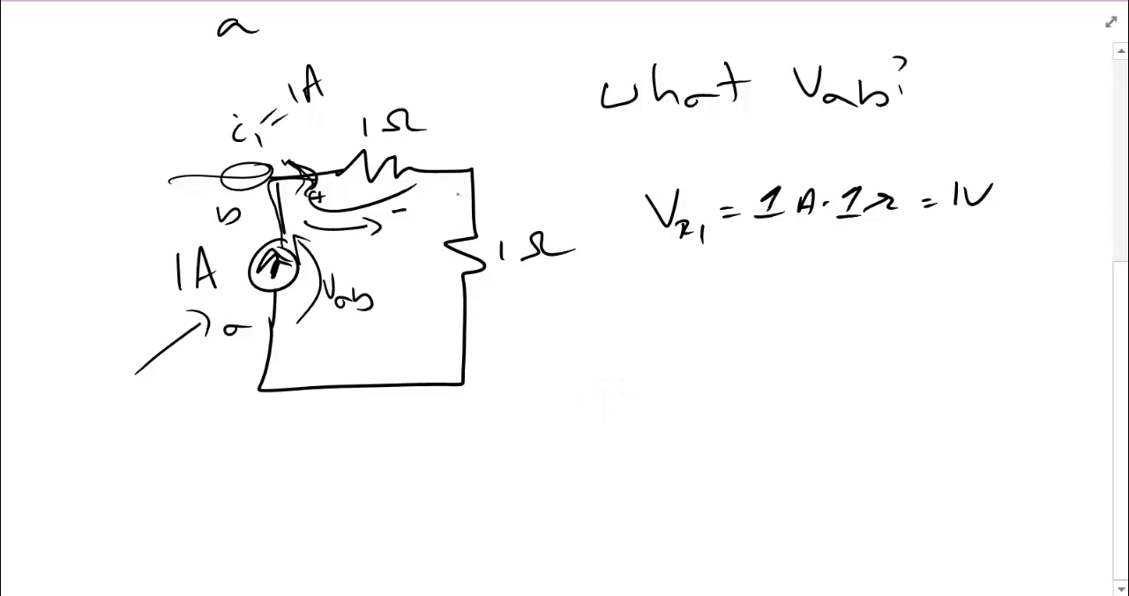
# Mark the right resistor's polarity, write V_R2 = 1V, and begin Vab + 1V + 1V.
pyautogui.click(467, 190)
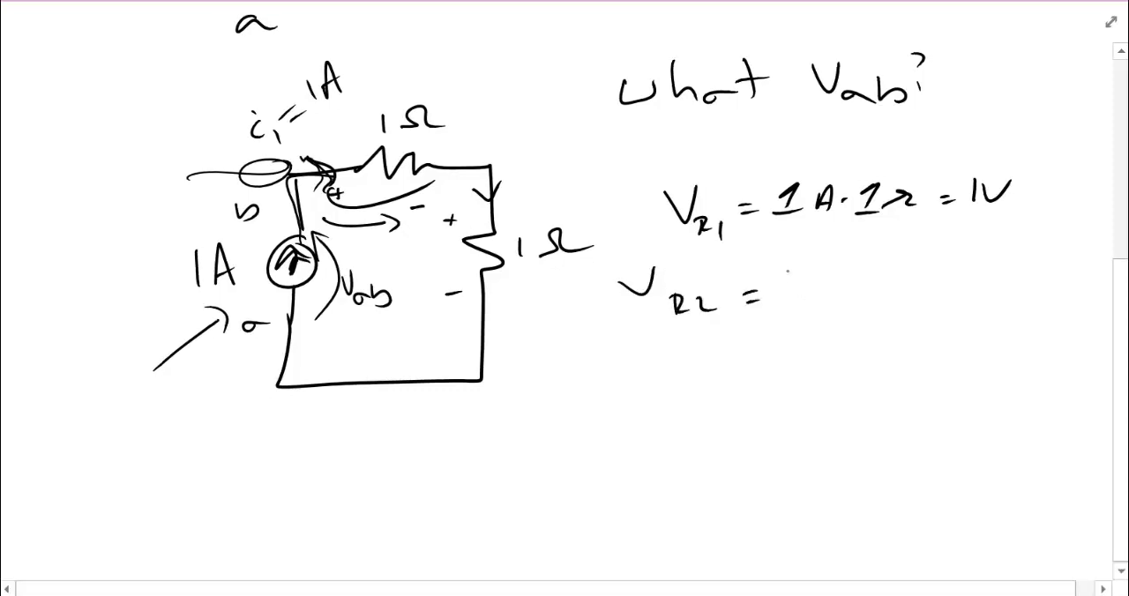
pyautogui.write('1V')
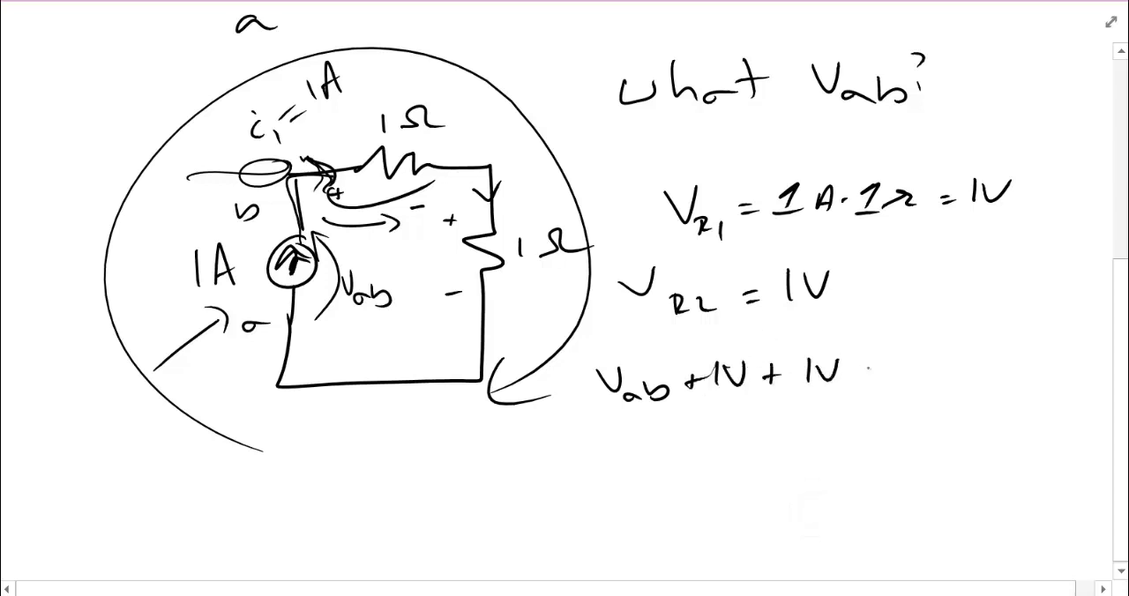
# Append = 0 to the loop equation, underline its signs, and write Vab = -2V.
pyautogui.write('= 0')
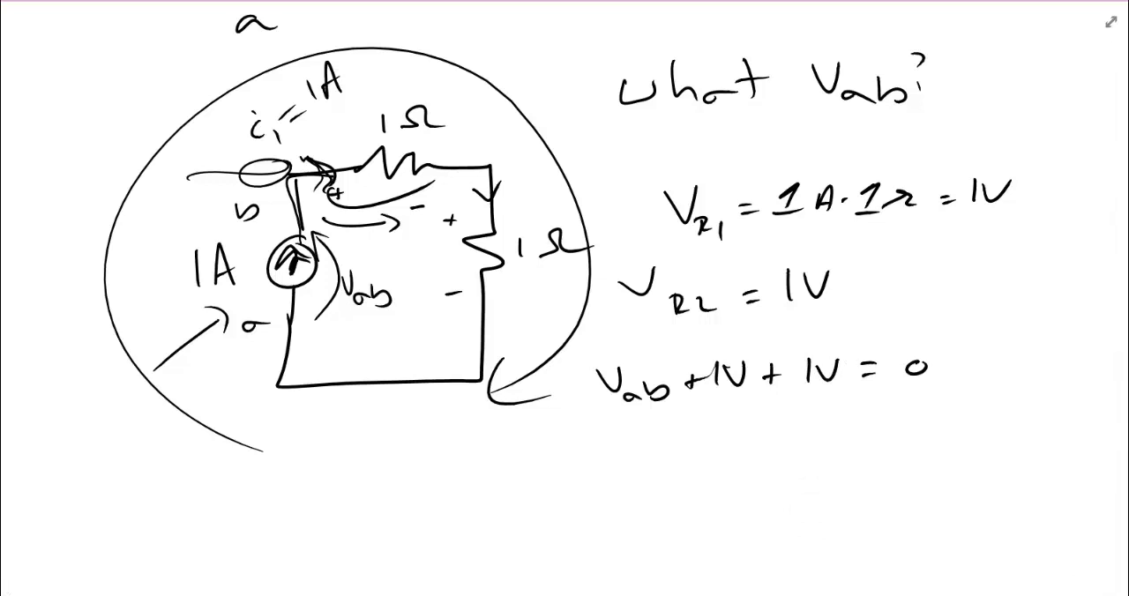
pyautogui.moveTo(556, 414); pyautogui.dragTo(595, 415)
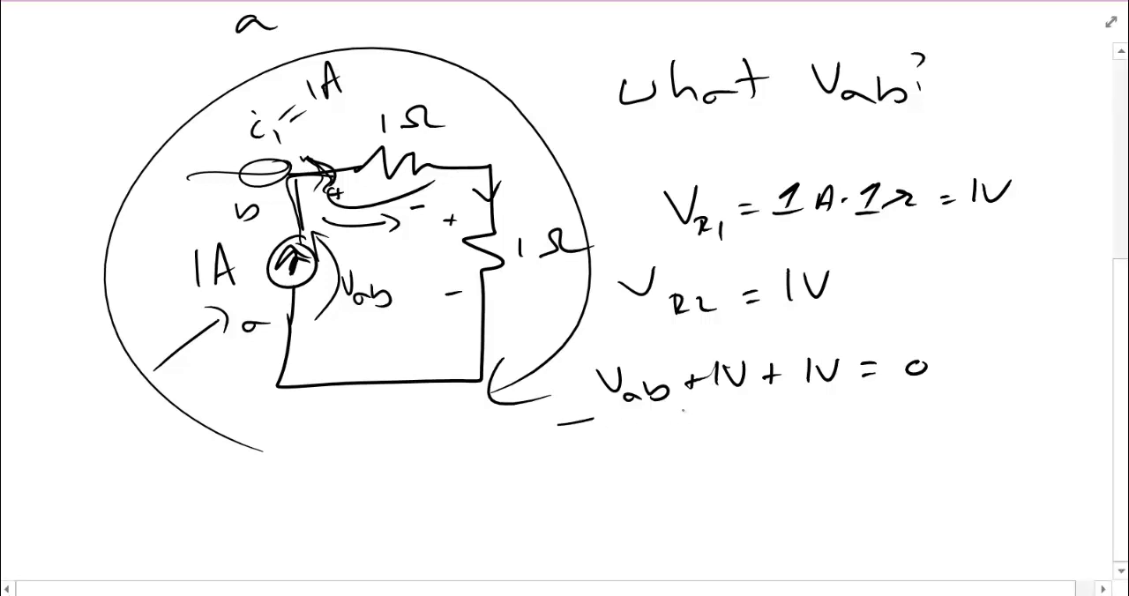
pyautogui.moveTo(670, 410); pyautogui.dragTo(784, 406)
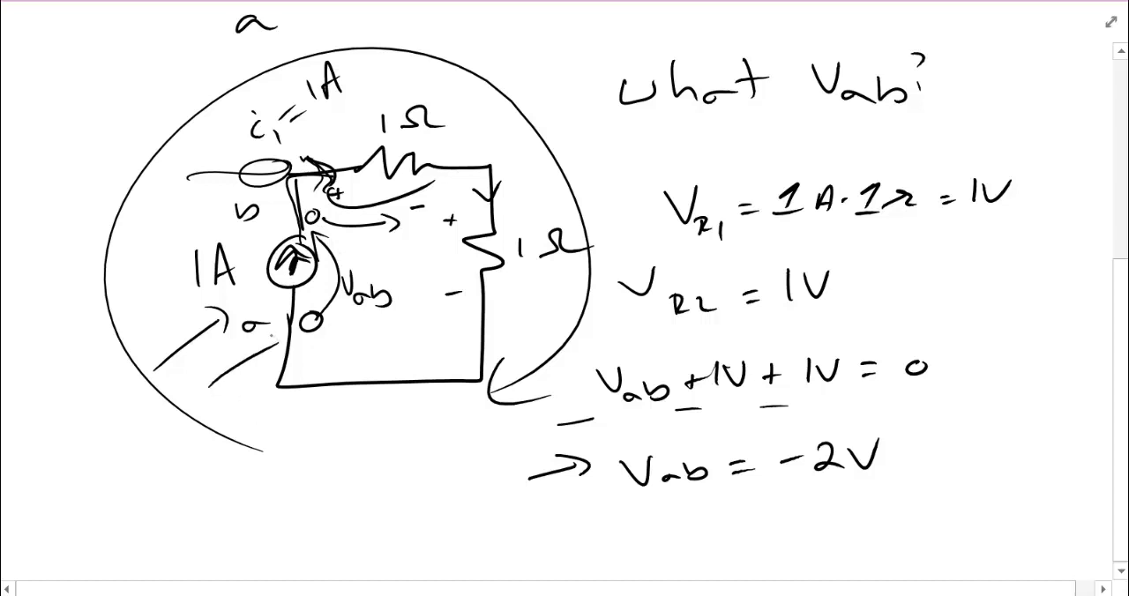
pyautogui.write('10W')
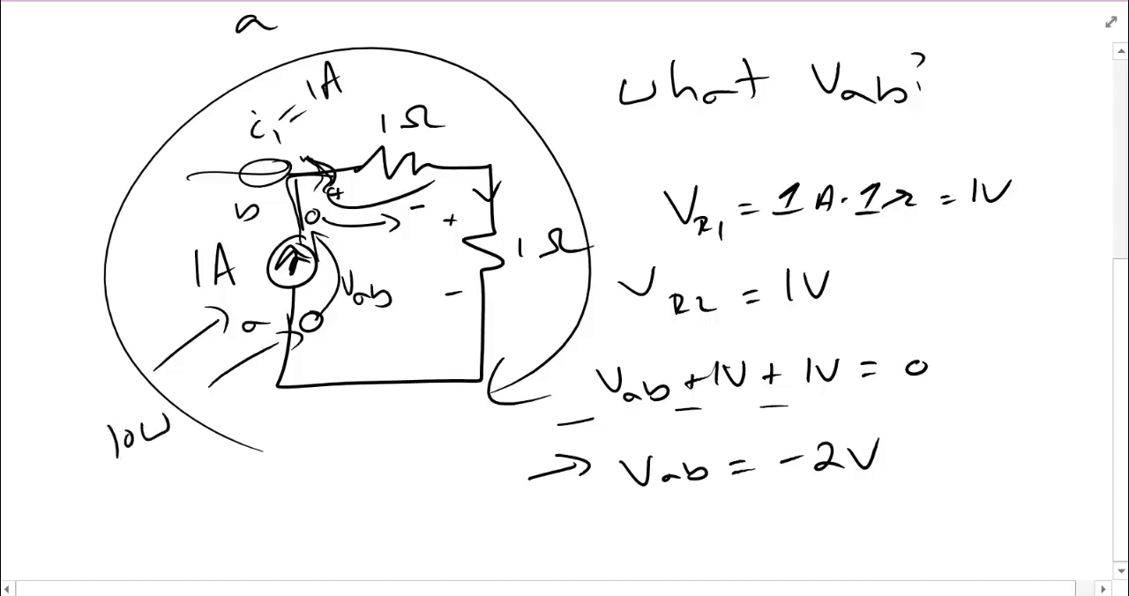